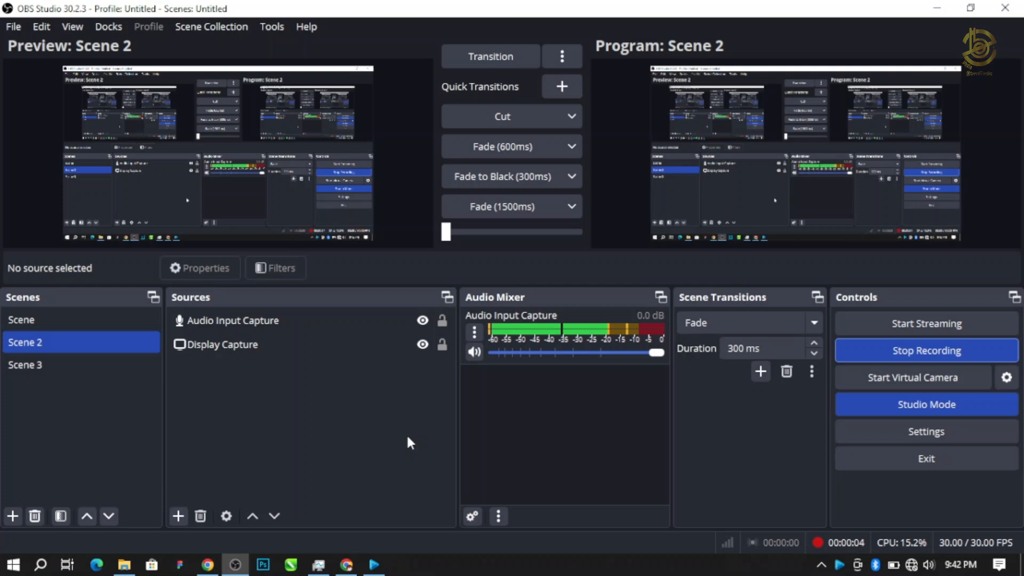
Put the Genesis 1:1 (KJV) slide live from Scriptures and open EasyWorship's Options
left_click(225, 345)
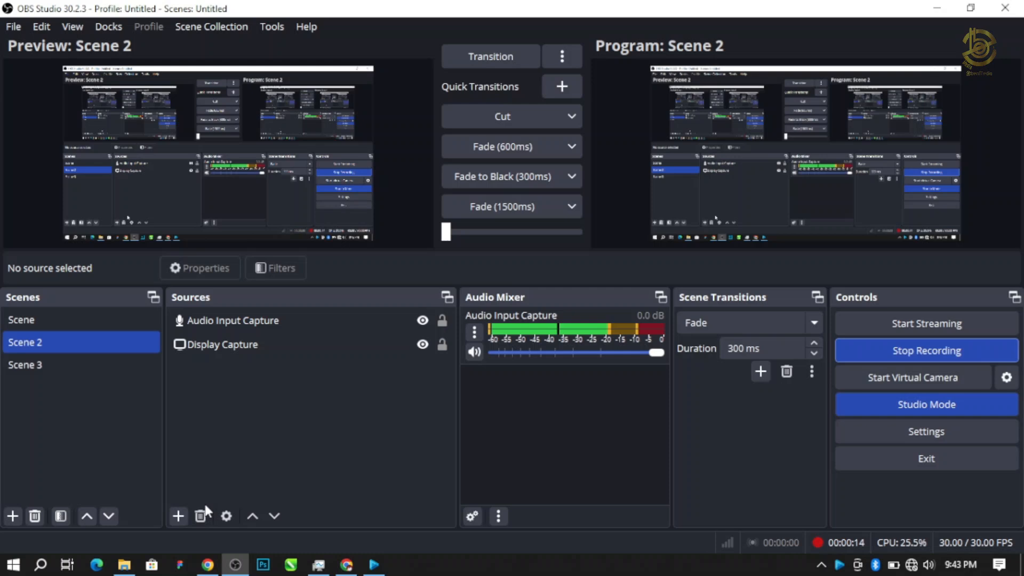
left_click(222, 344)
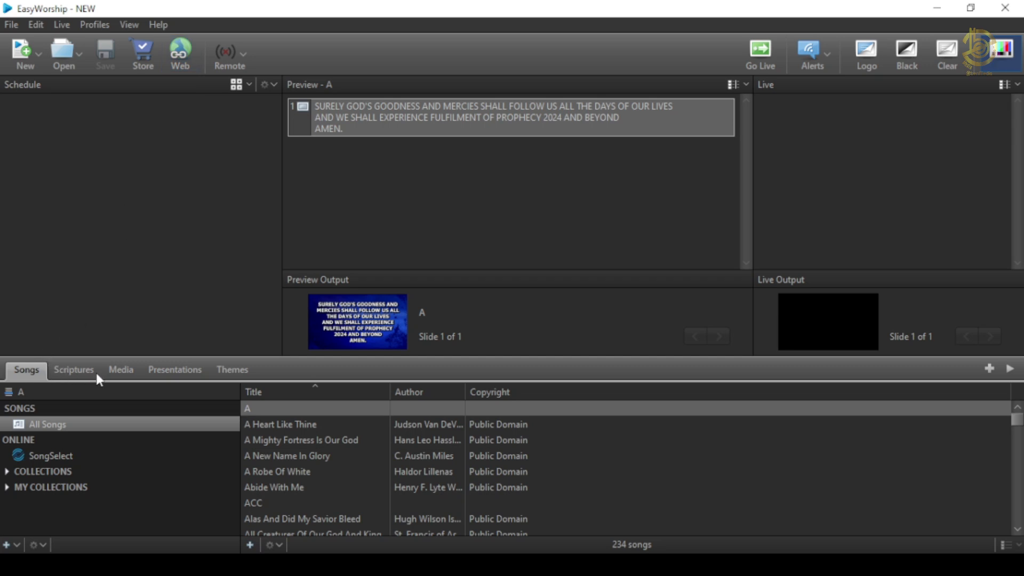
left_click(74, 369)
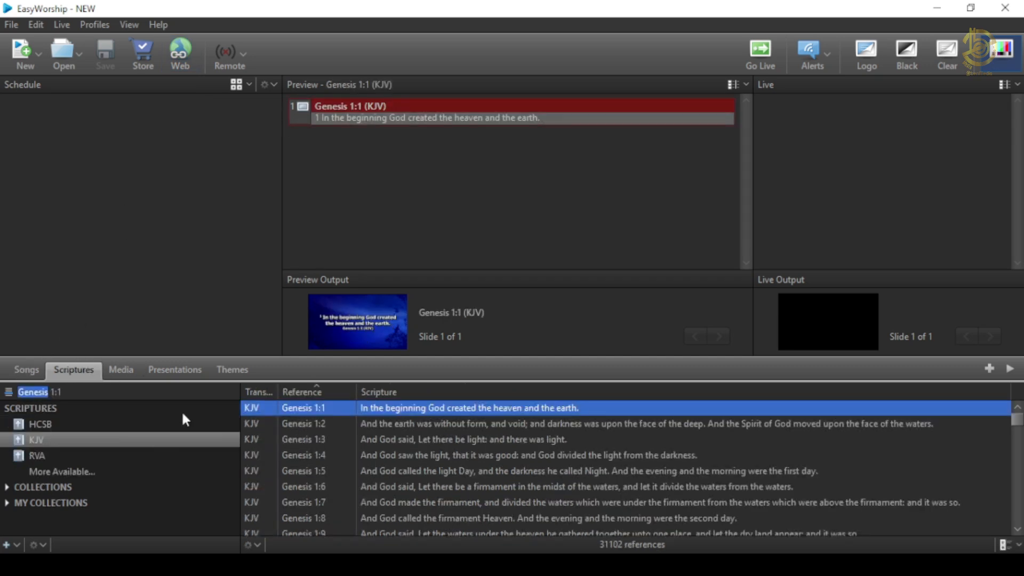
left_click(760, 52)
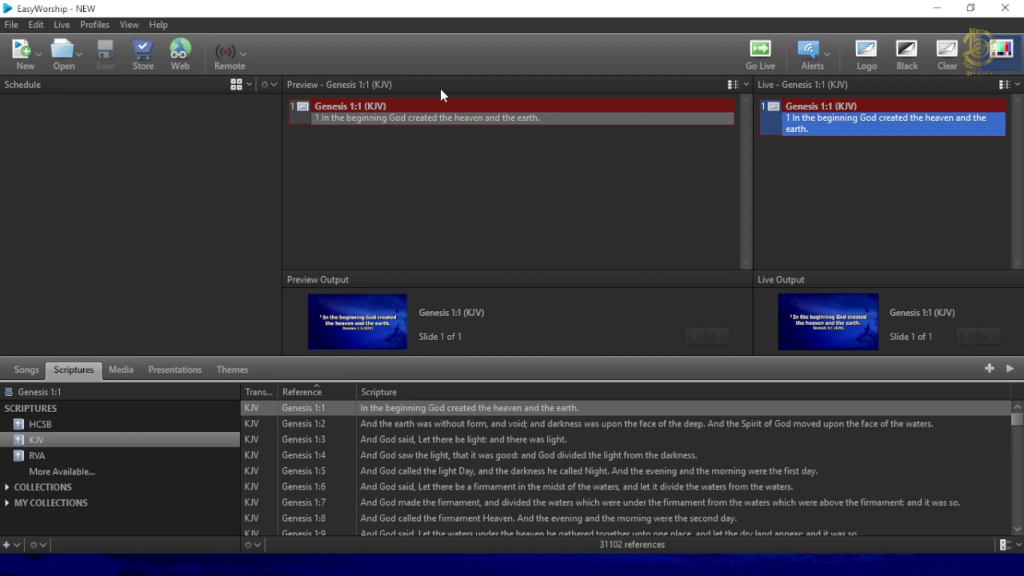
mouse_move(94, 125)
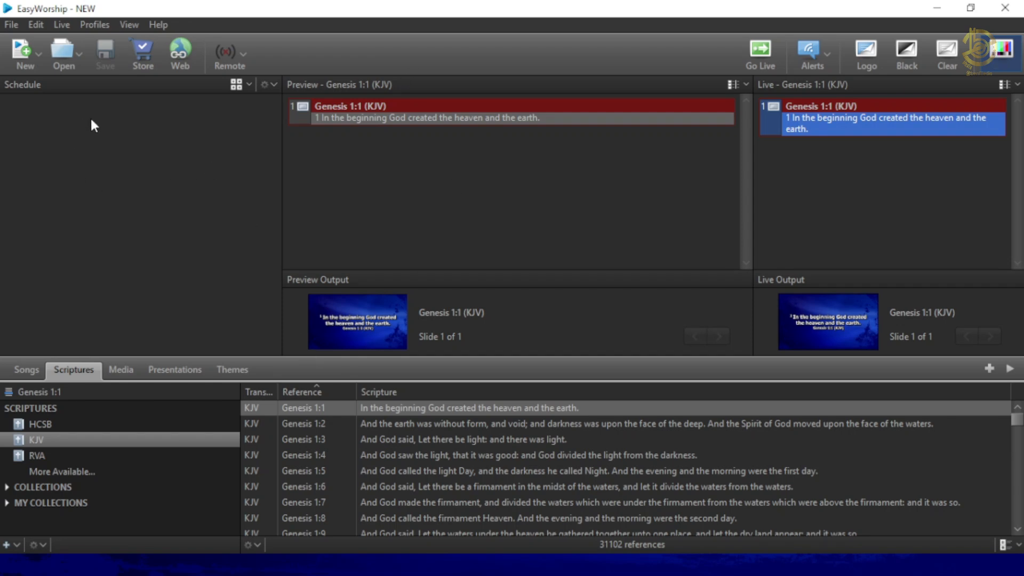
left_click(10, 24)
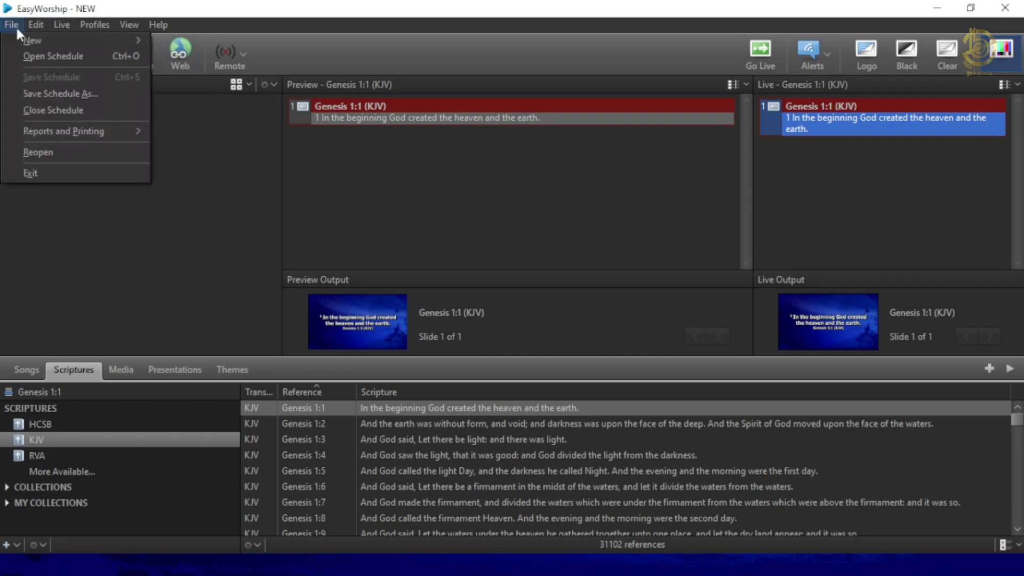
left_click(35, 24)
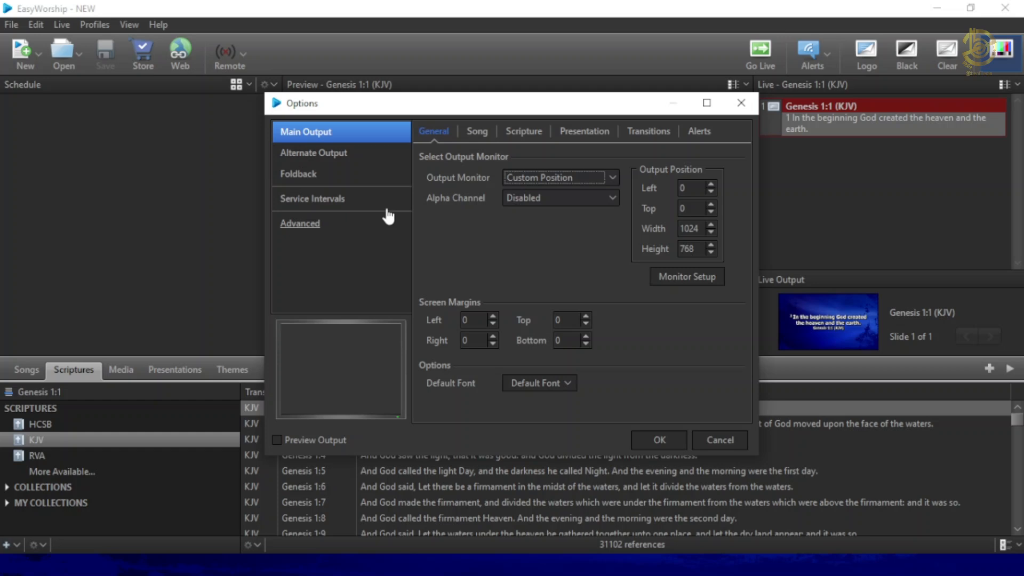
Set EasyWorship's Output Monitor to NDI Stream and confirm the options
left_click(560, 177)
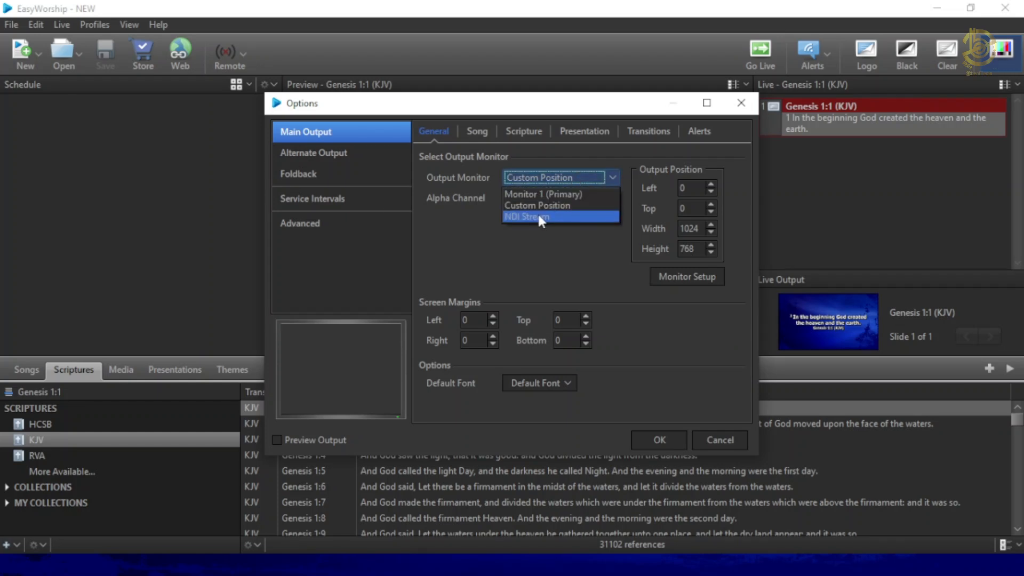
left_click(538, 205)
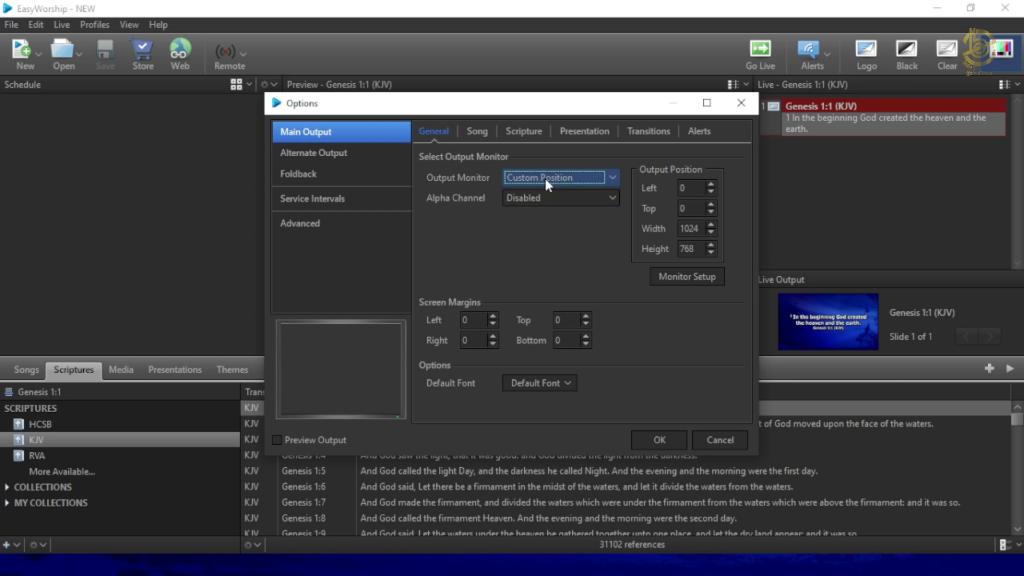
left_click(611, 177)
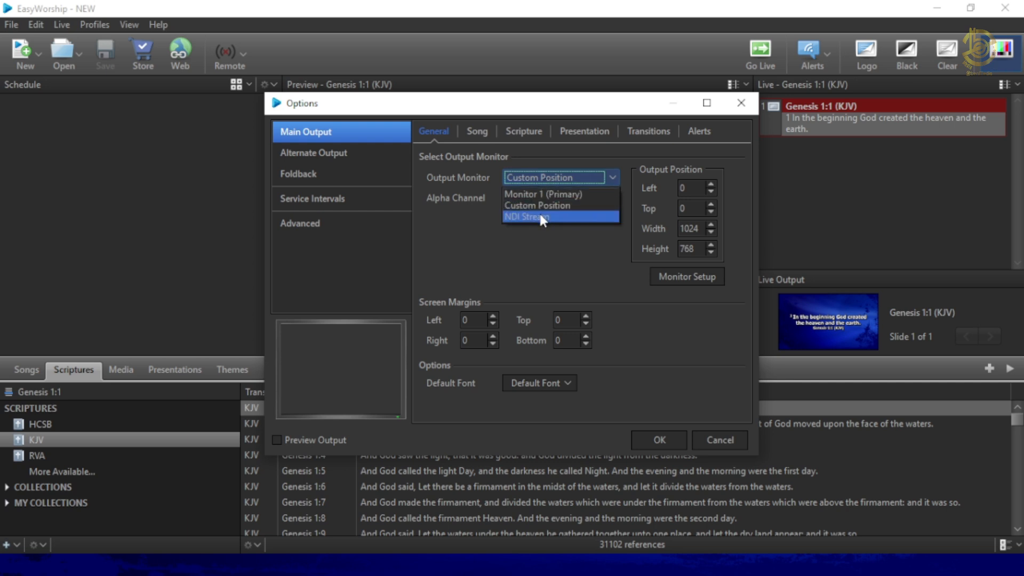
left_click(527, 216)
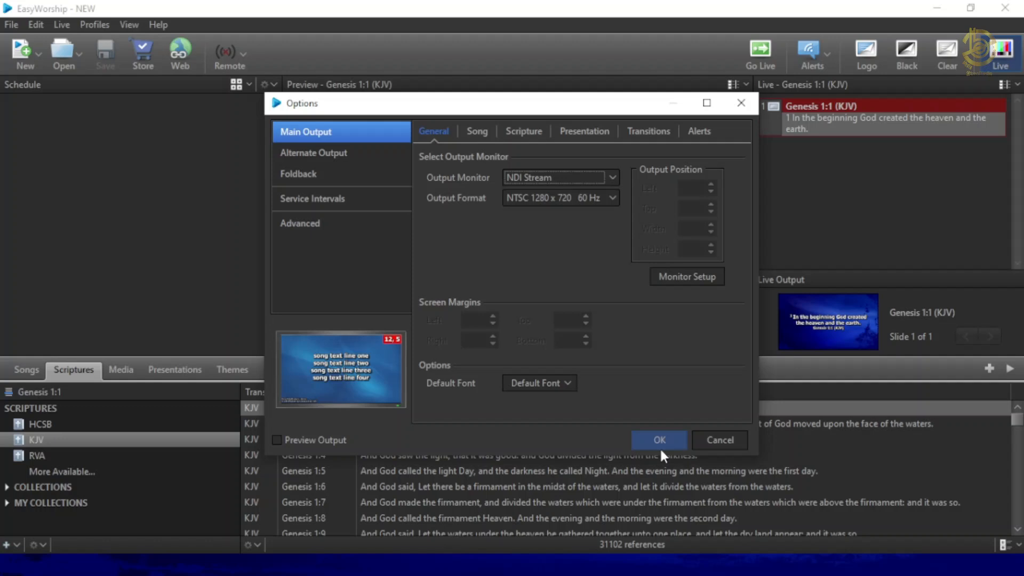
left_click(659, 440)
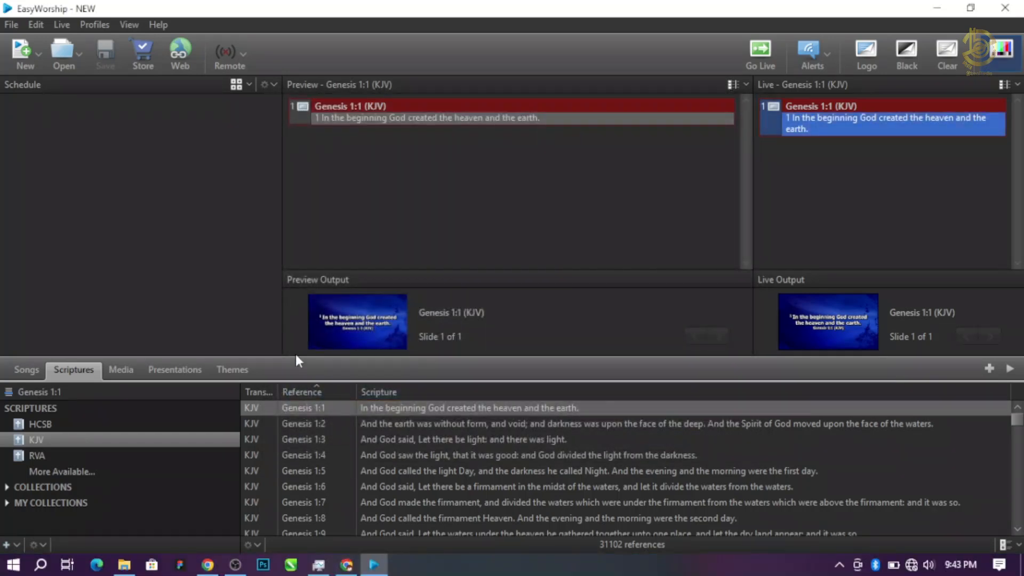
Back in OBS, add an NDI Source to Scene 2 named 'EASWORSHIP 7'
left_click(234, 564)
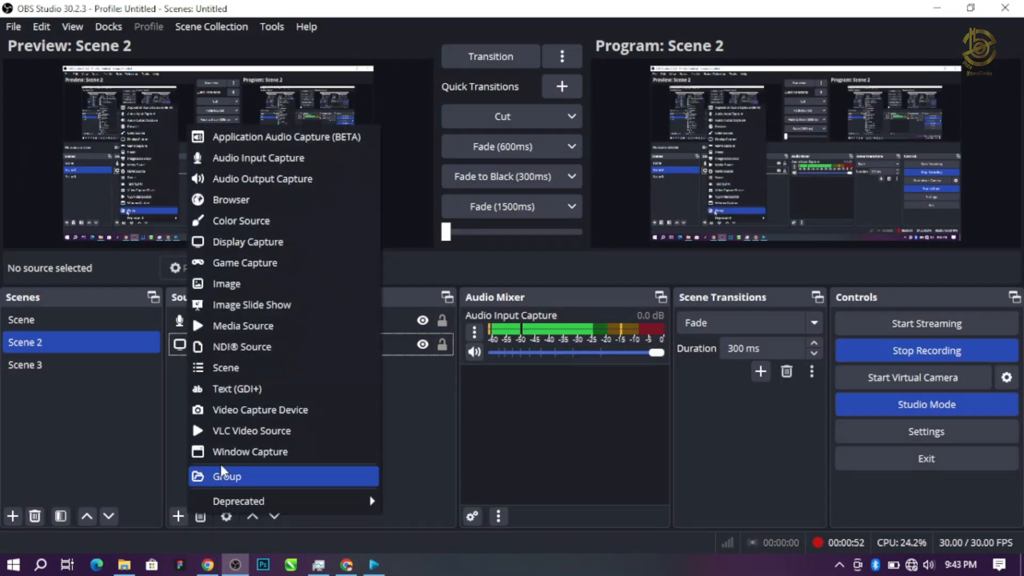
left_click(243, 346)
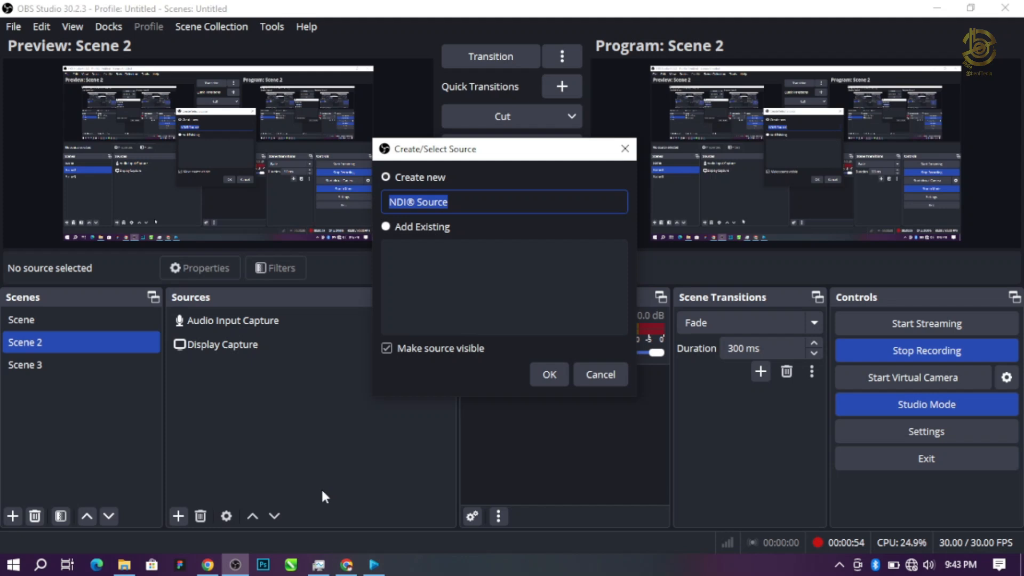
type("E")
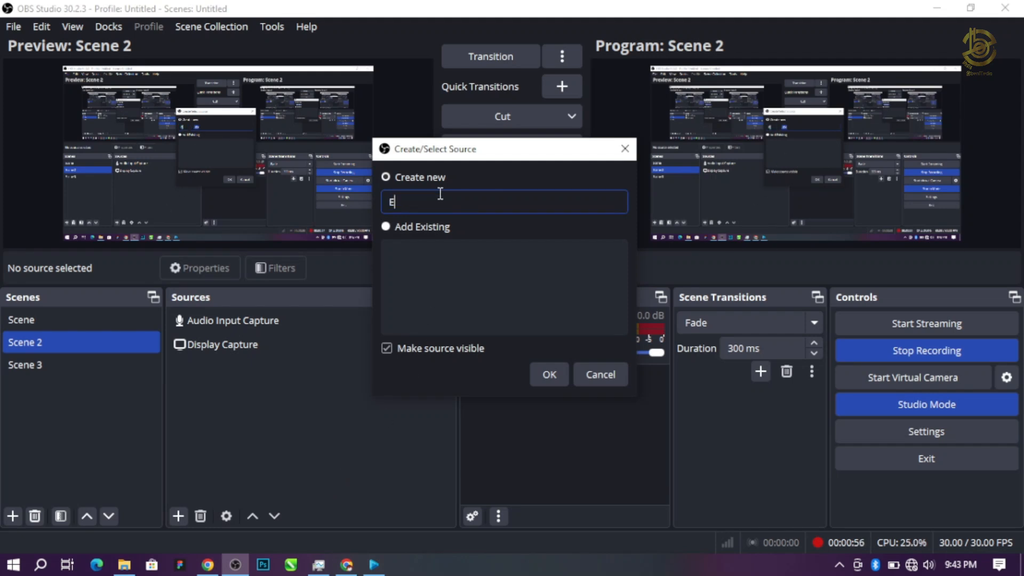
type("ASW")
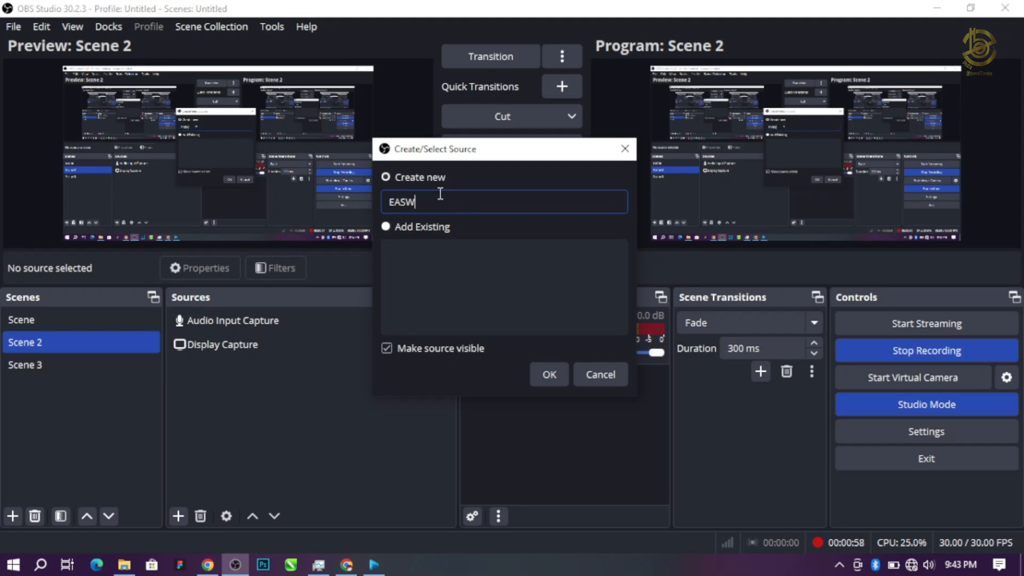
type("ORSHIP")
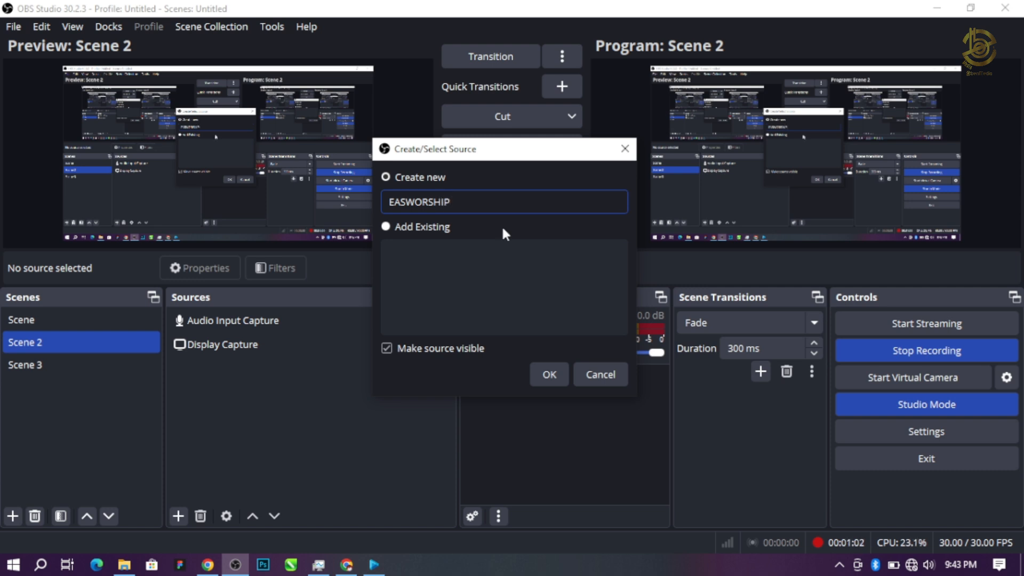
type("7")
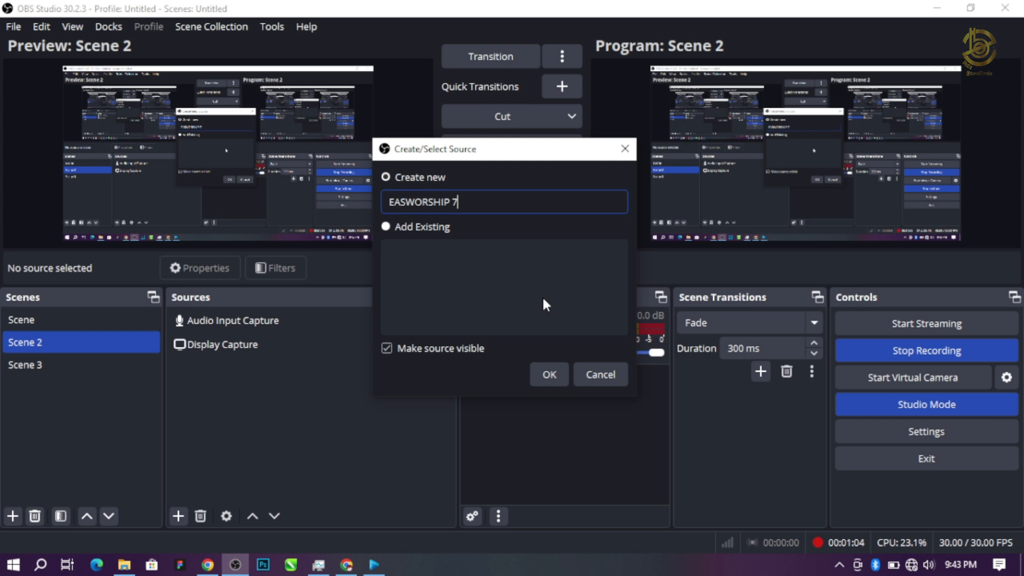
mouse_move(567, 340)
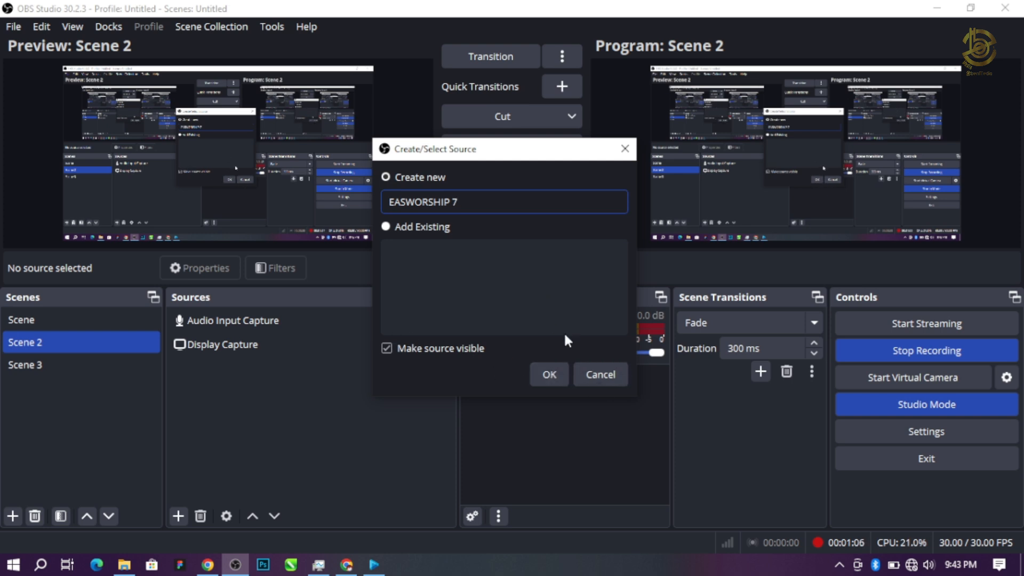
Create the EASWORSHIP 7 source and set its NDI feed to EasyWorship Live
left_click(548, 375)
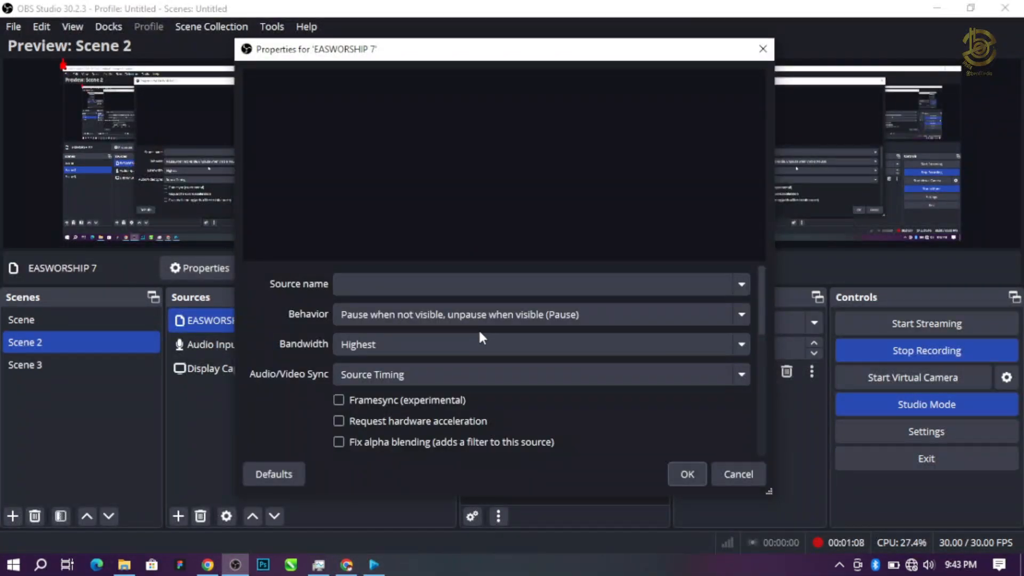
left_click(536, 283)
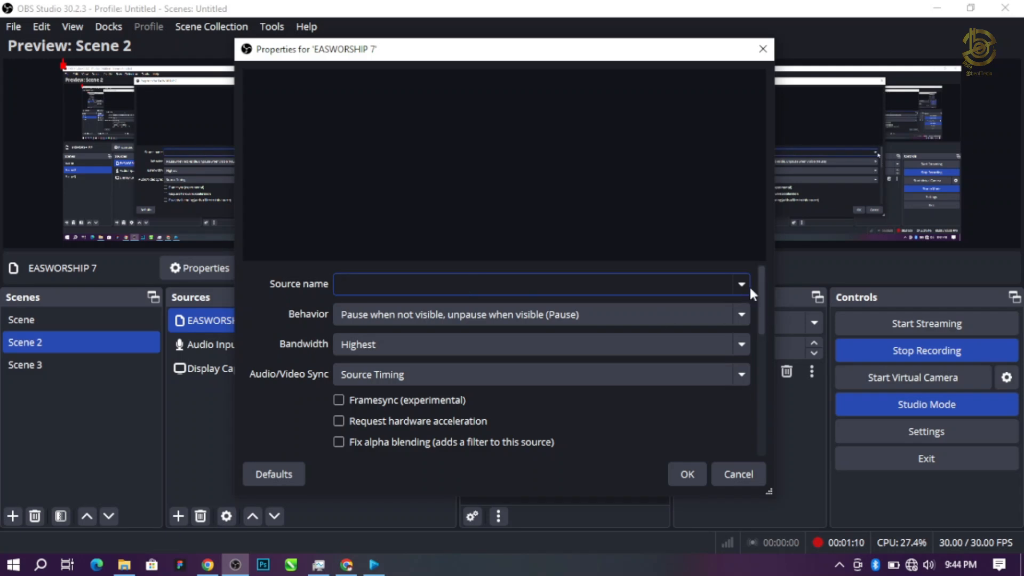
left_click(741, 283)
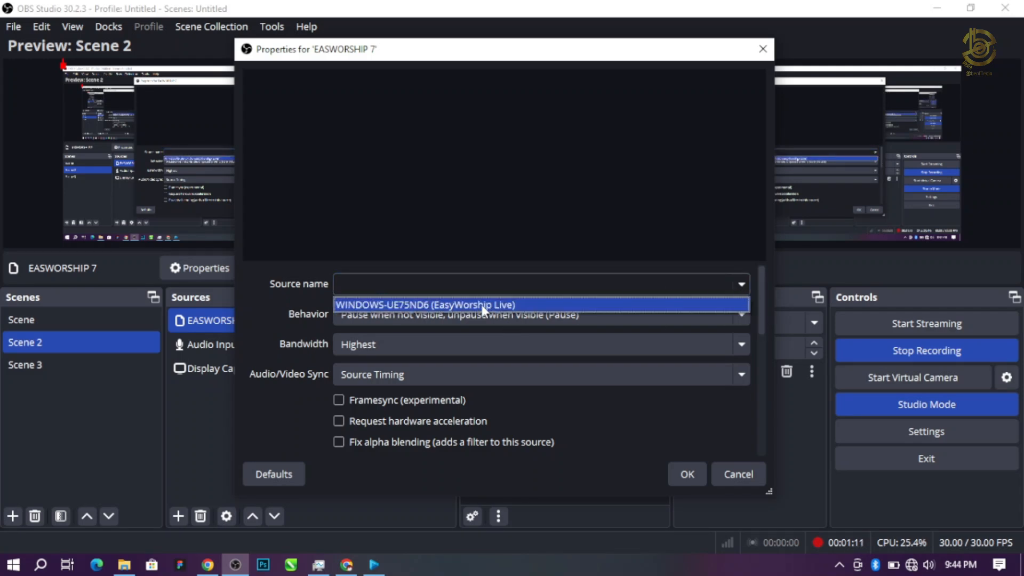
left_click(425, 304)
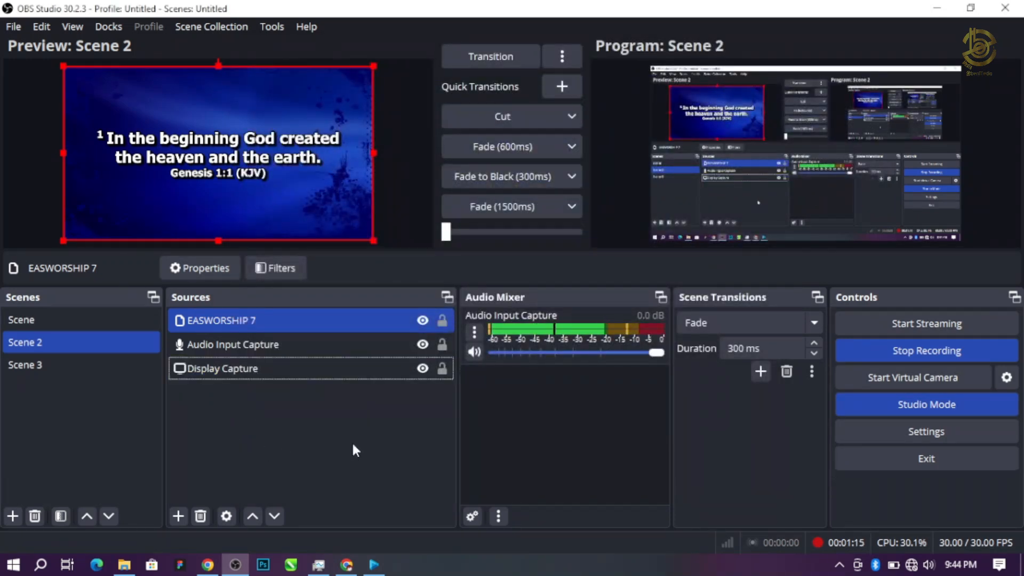
left_click(222, 369)
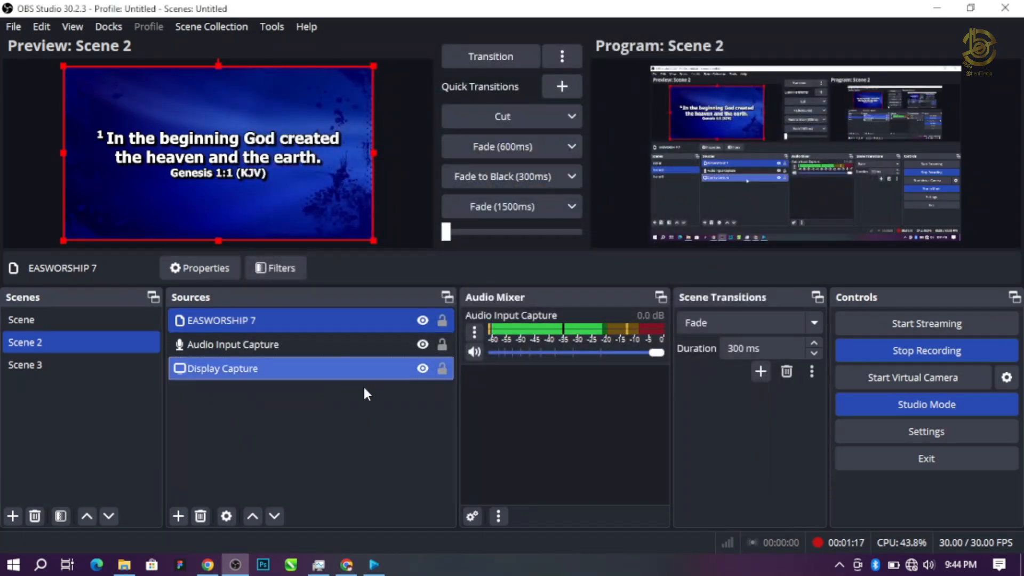
left_click(233, 344)
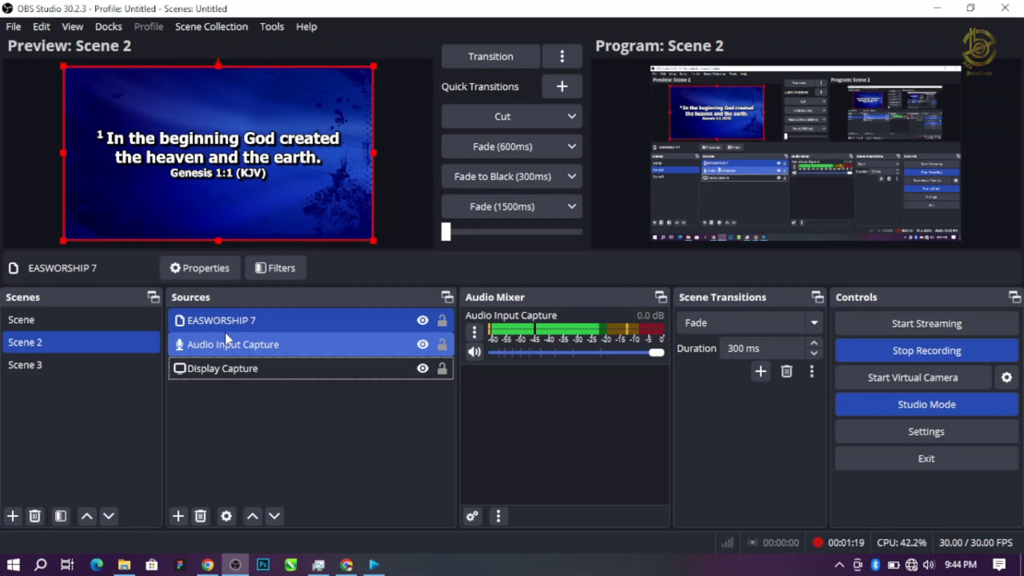